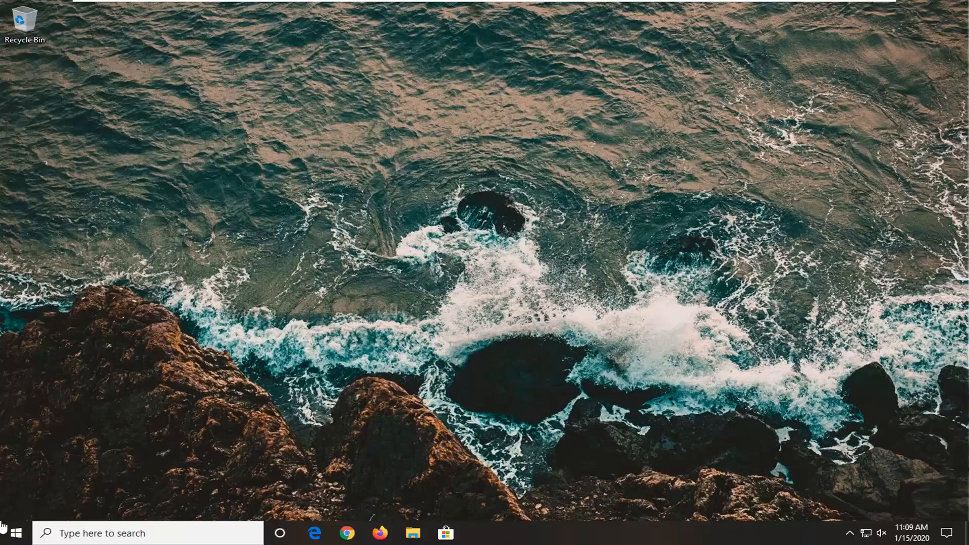
- Search Start for regedit and launch Registry Editor with Run as administrator
left_click(12, 533)
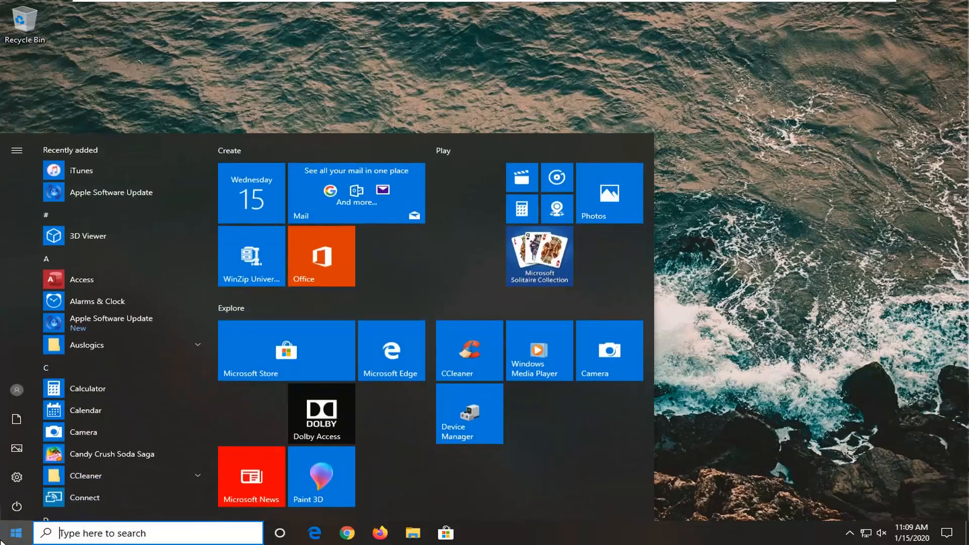
type("regedit")
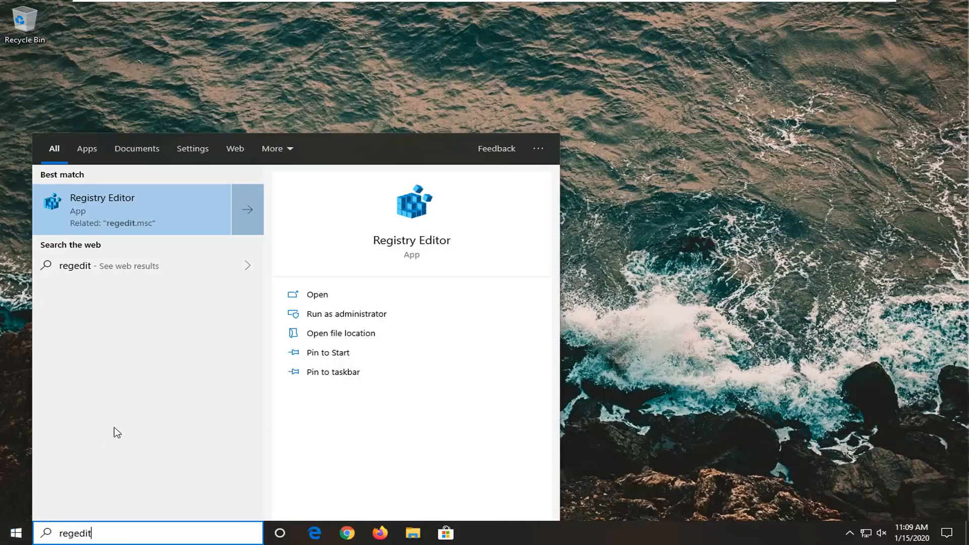
mouse_move(106, 214)
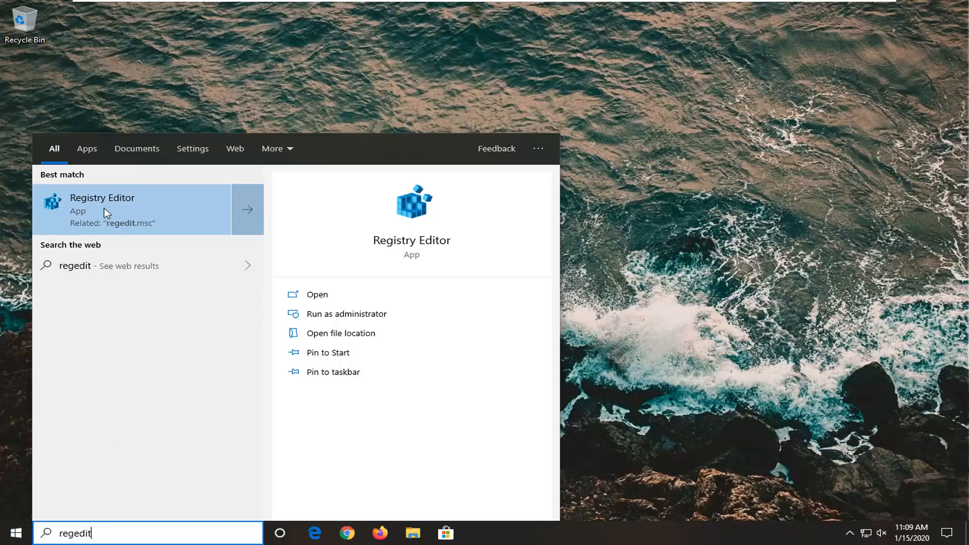
right_click(103, 208)
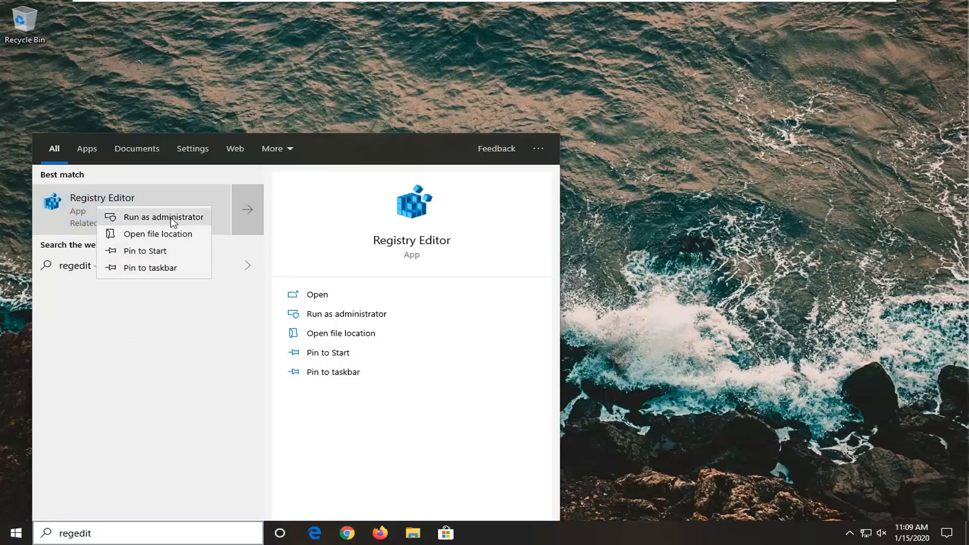
left_click(163, 217)
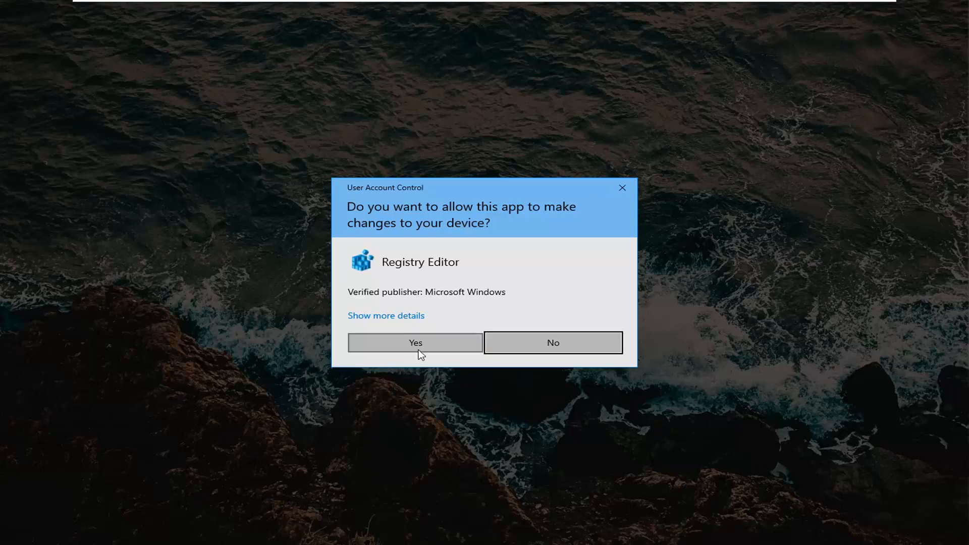
- Accept the UAC prompt, then cancel out of the File Export and Import dialogs
left_click(415, 342)
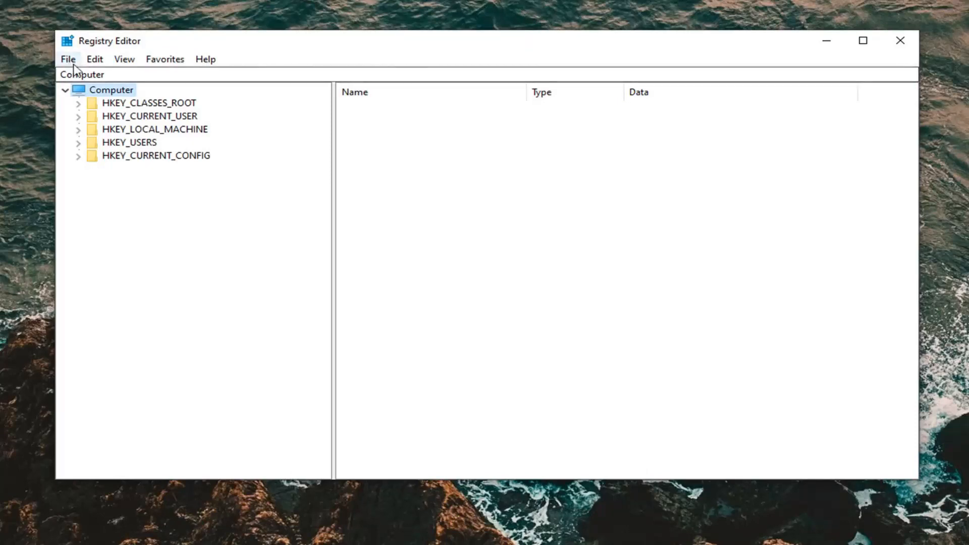
left_click(67, 58)
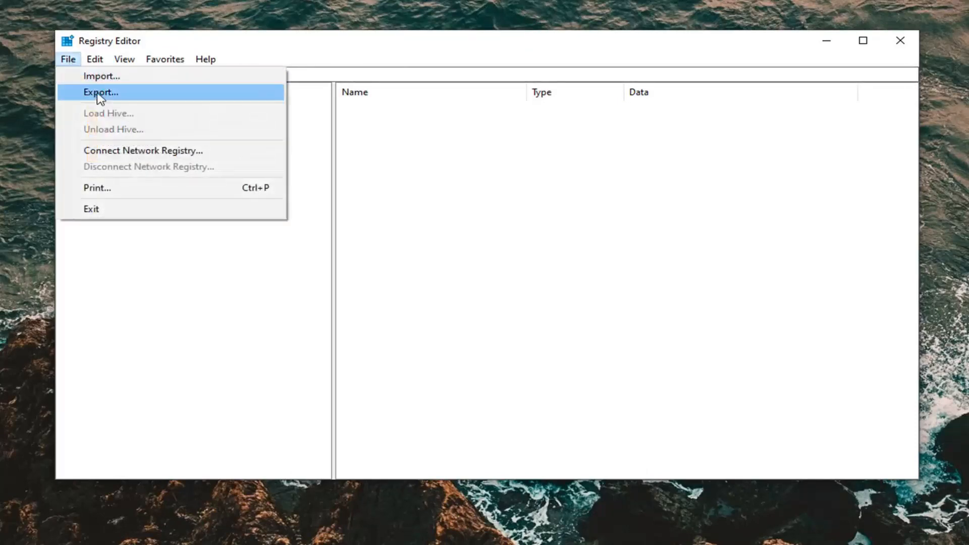
left_click(100, 91)
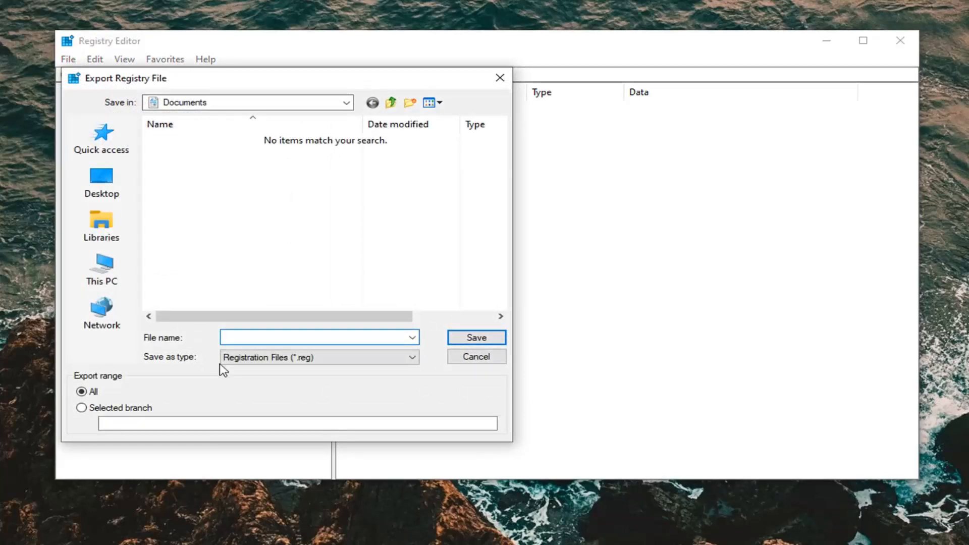
mouse_move(191, 351)
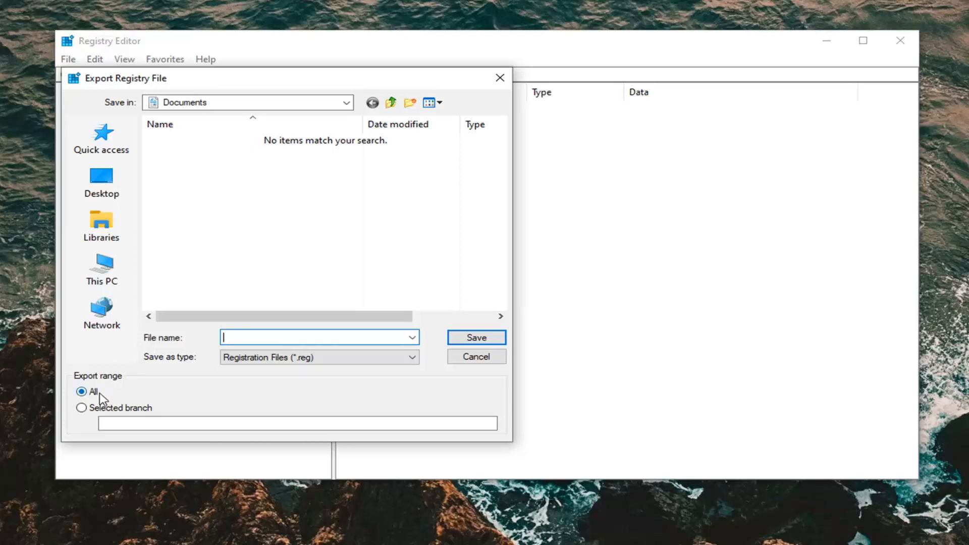
mouse_move(478, 372)
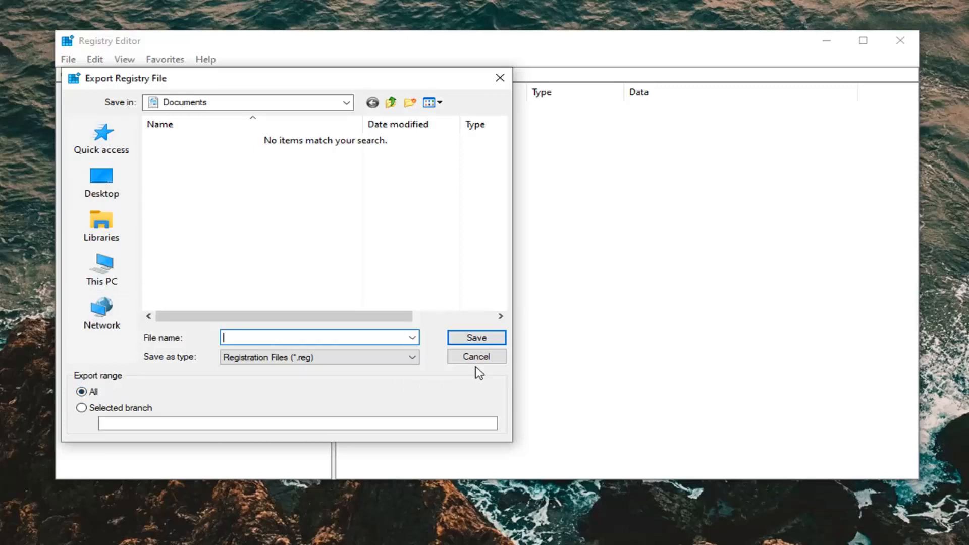
left_click(475, 356)
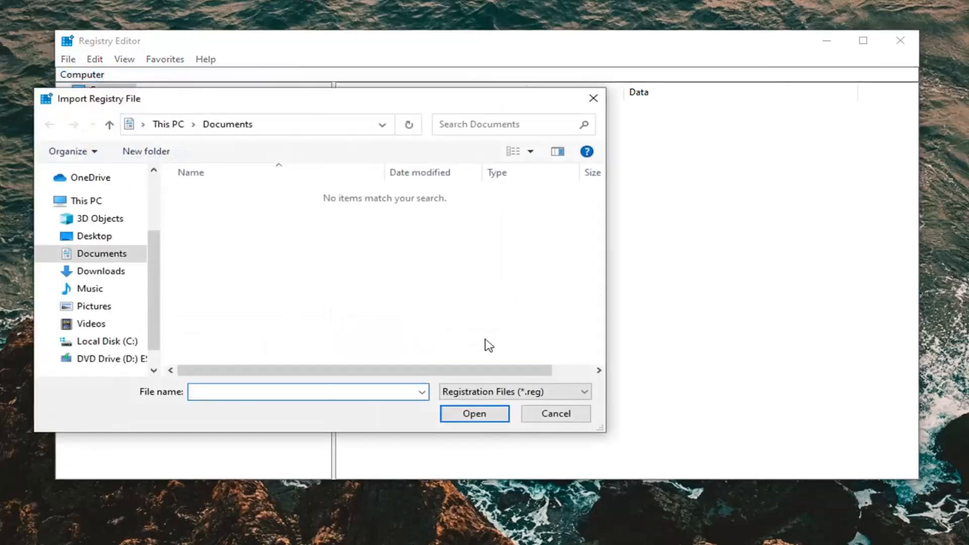
left_click(554, 413)
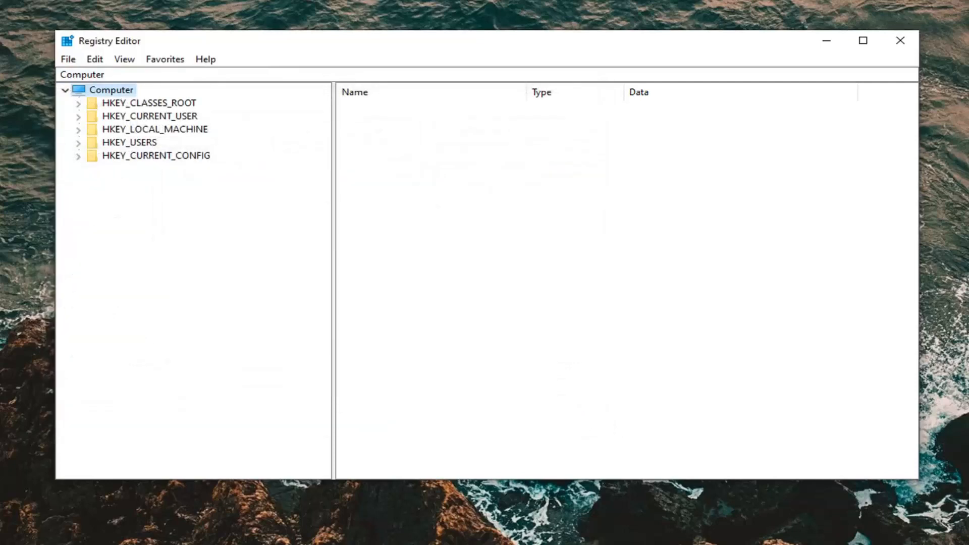
mouse_move(175, 180)
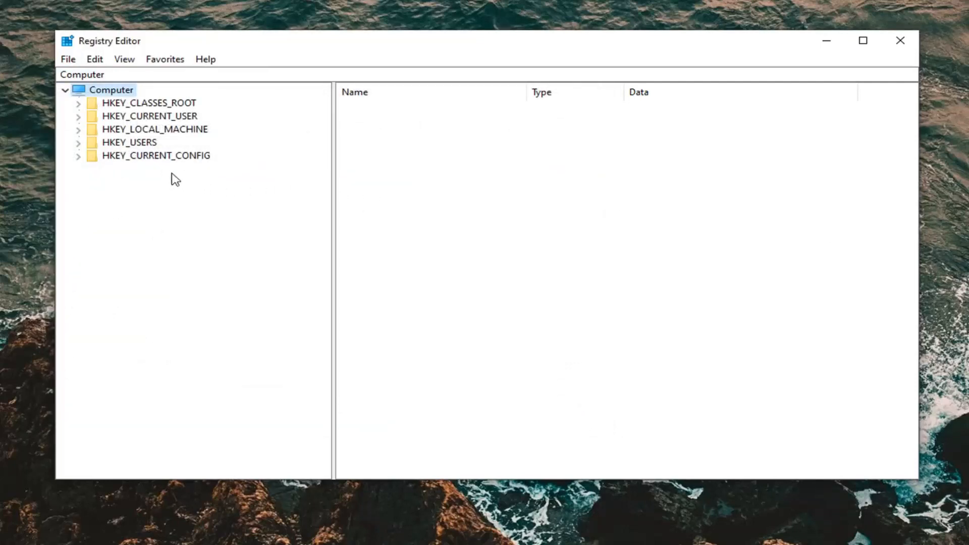
- Expand HKEY_CURRENT_USER and select the Control Panel\Keyboard key to list its values
left_click(150, 116)
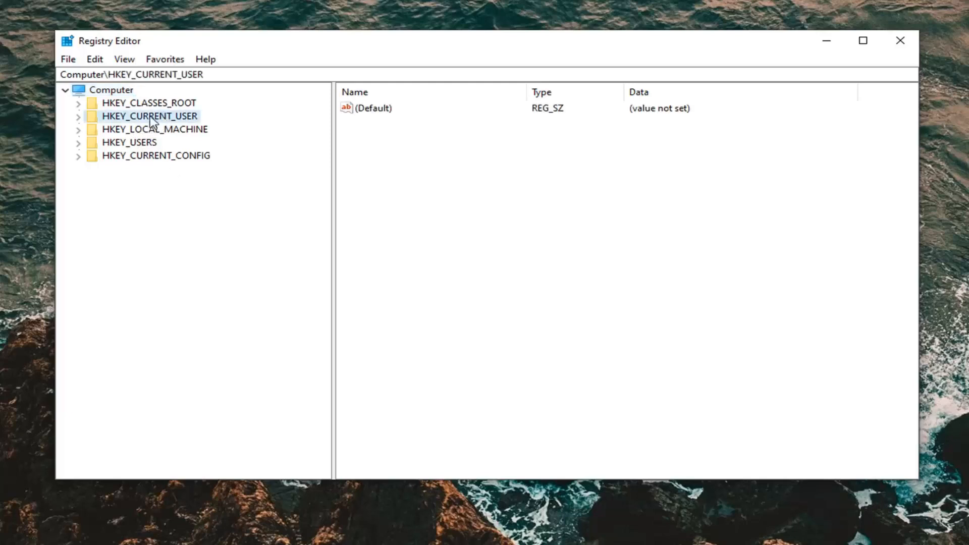
left_click(79, 116)
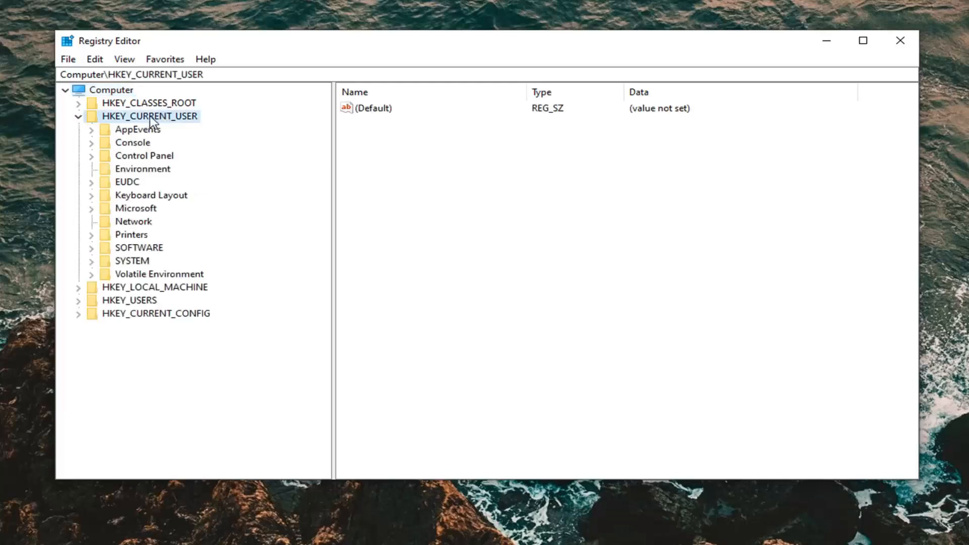
mouse_move(151, 159)
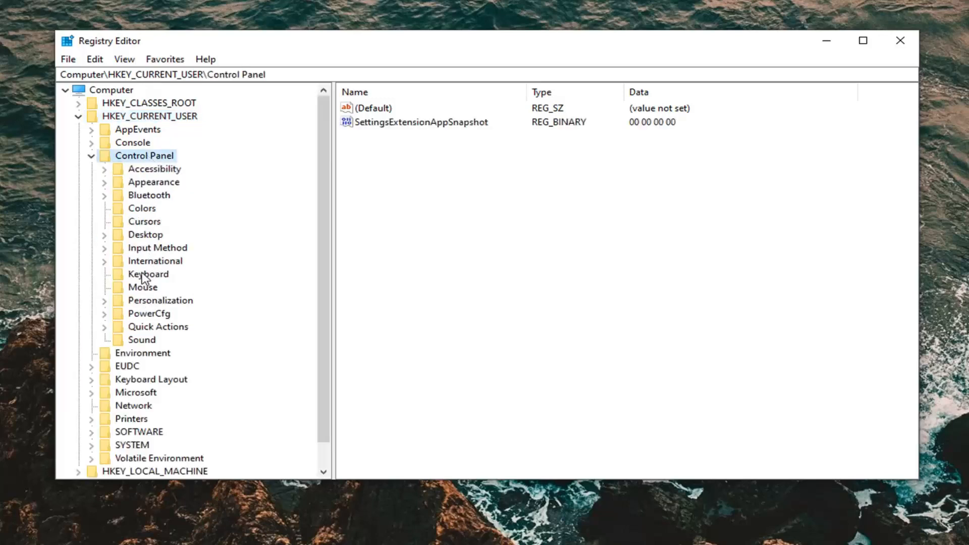
left_click(147, 273)
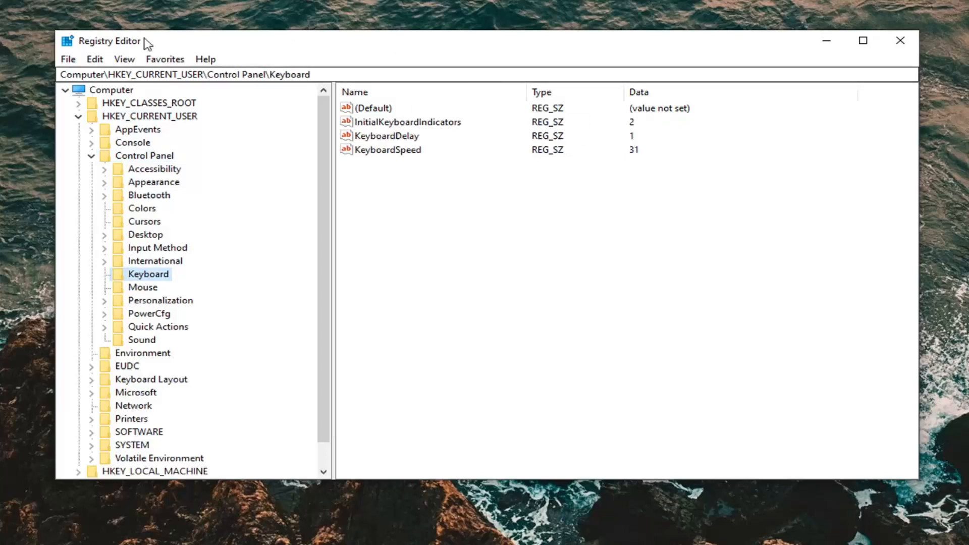
mouse_move(88, 58)
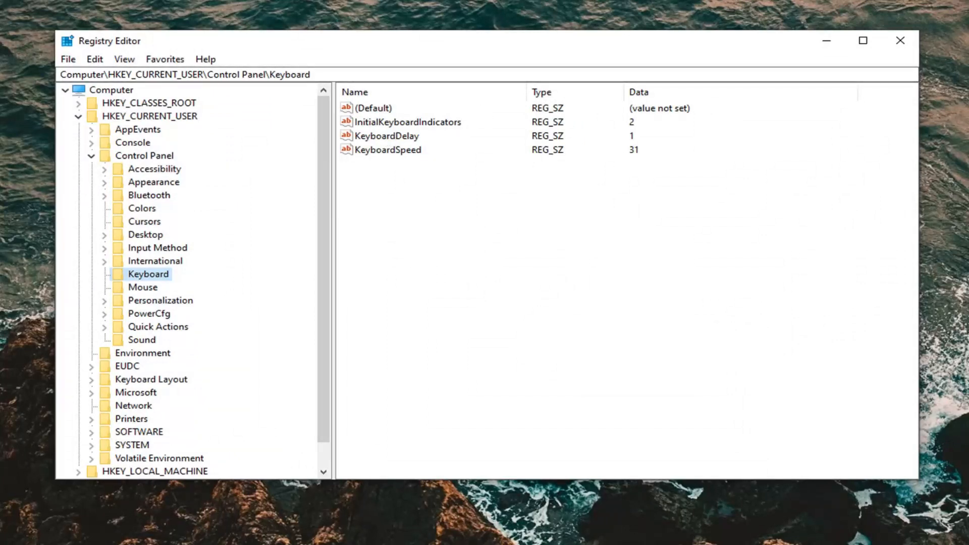
mouse_move(462, 134)
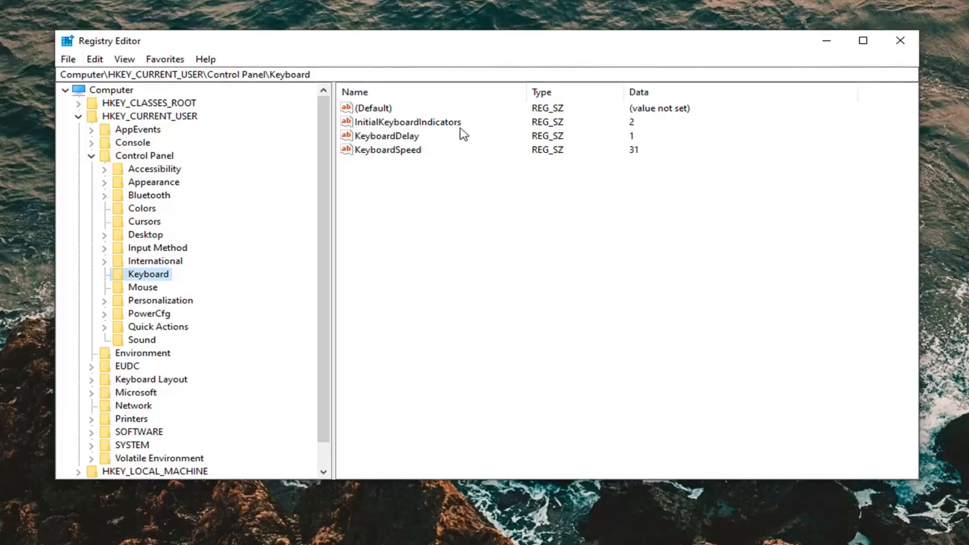
double_click(407, 122)
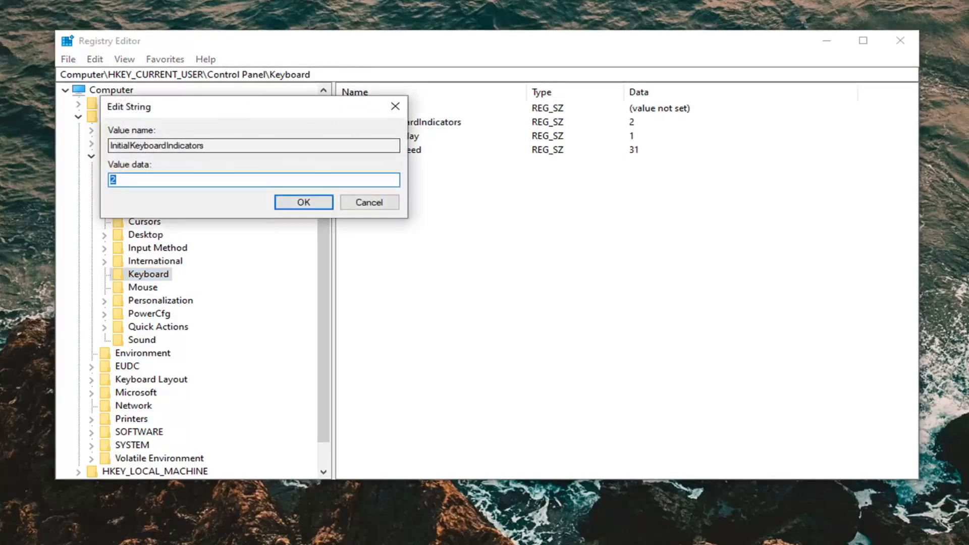
mouse_move(74, 180)
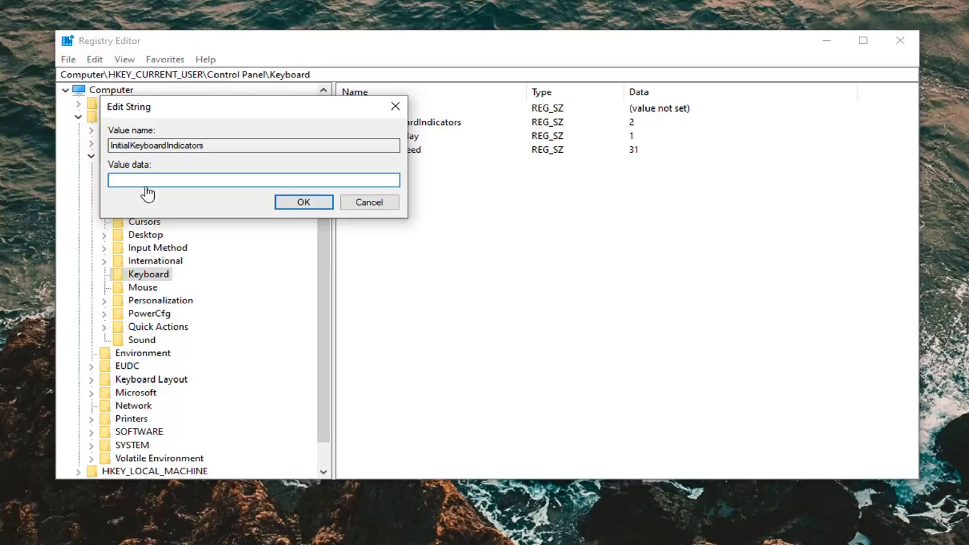
type("2147483650")
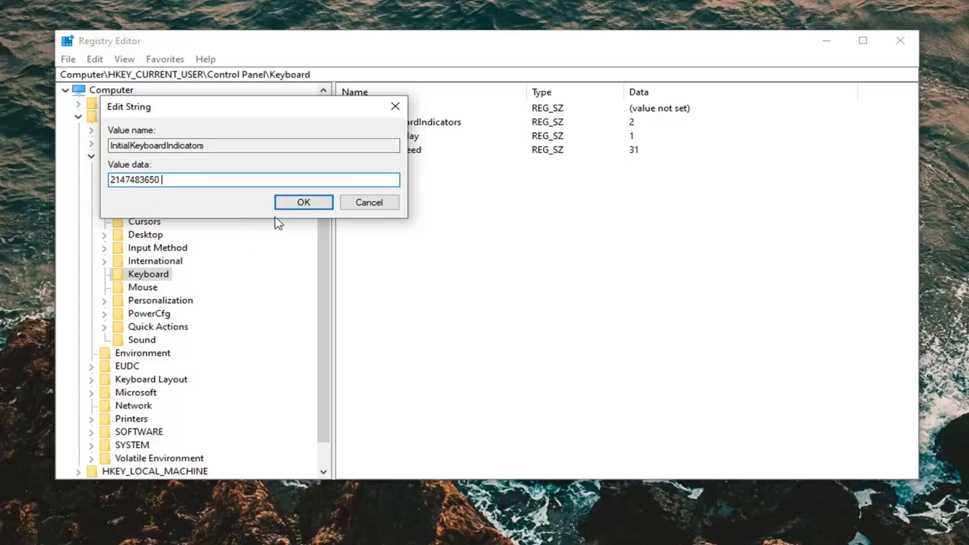
mouse_move(292, 218)
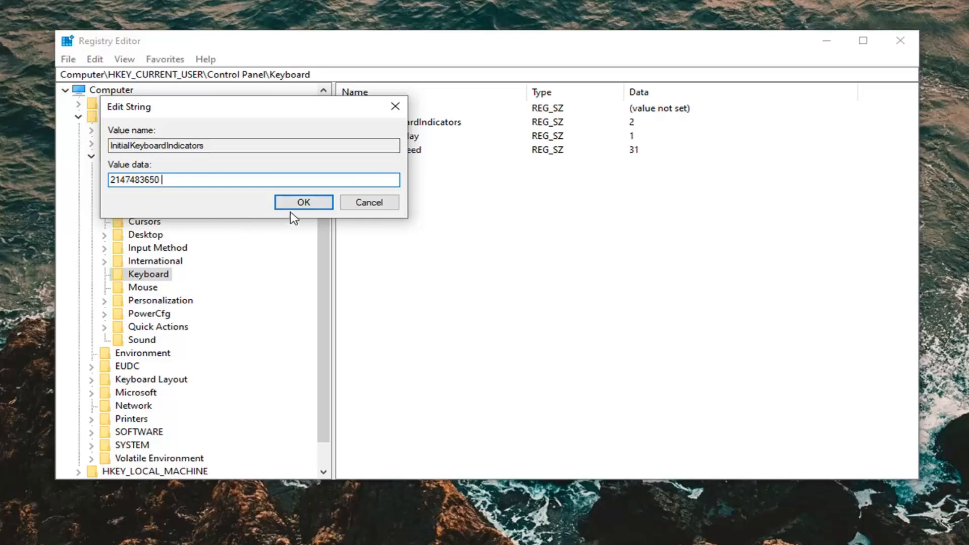
left_click(302, 202)
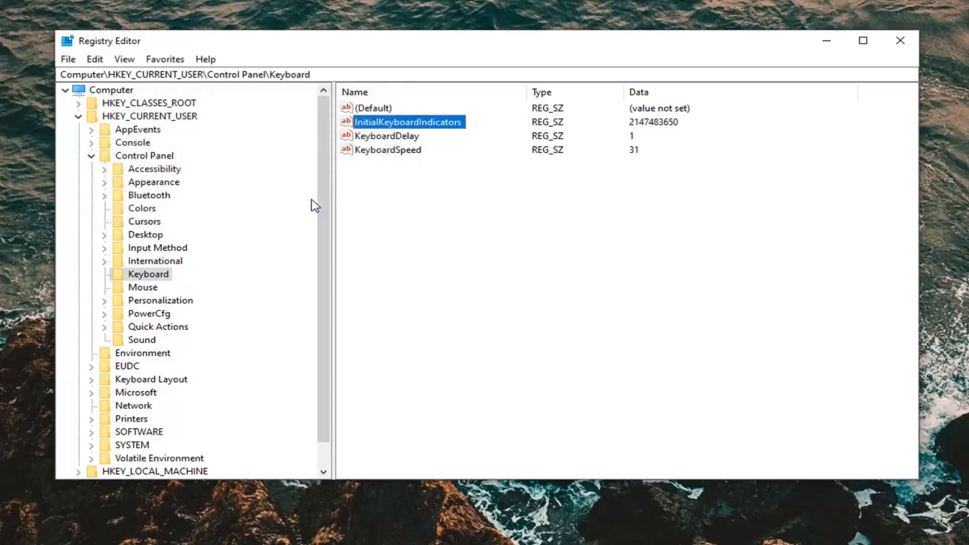
- Return to the Computer root of the tree and close Registry Editor
scroll("down", 3)
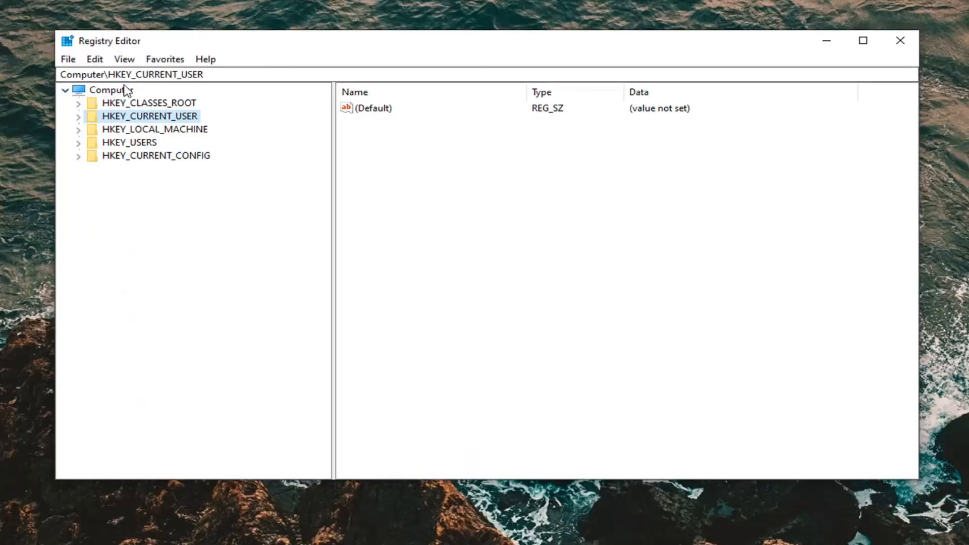
left_click(111, 90)
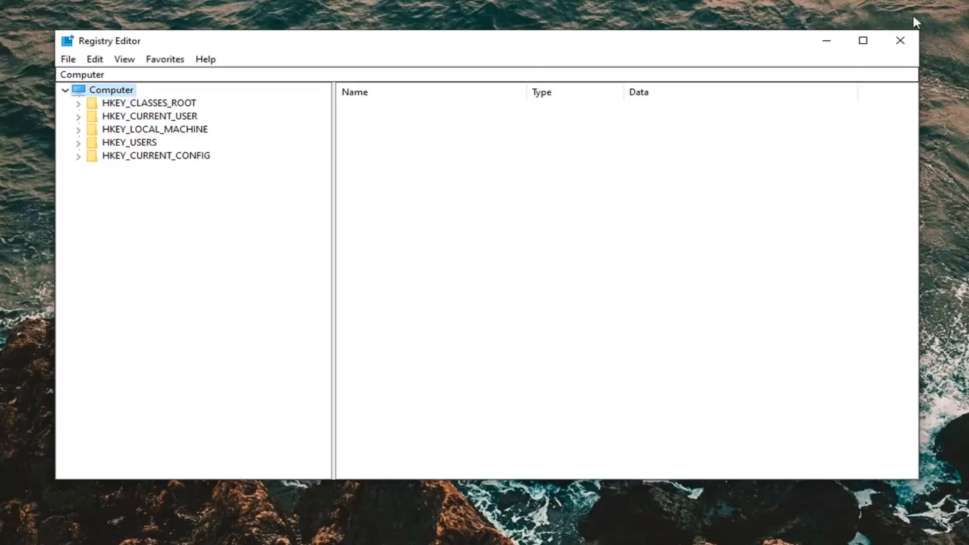
left_click(899, 40)
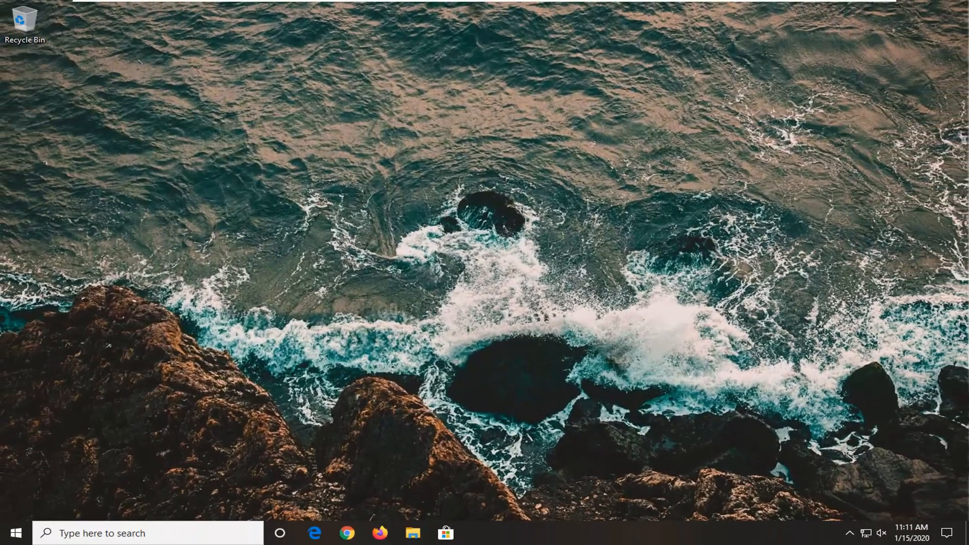